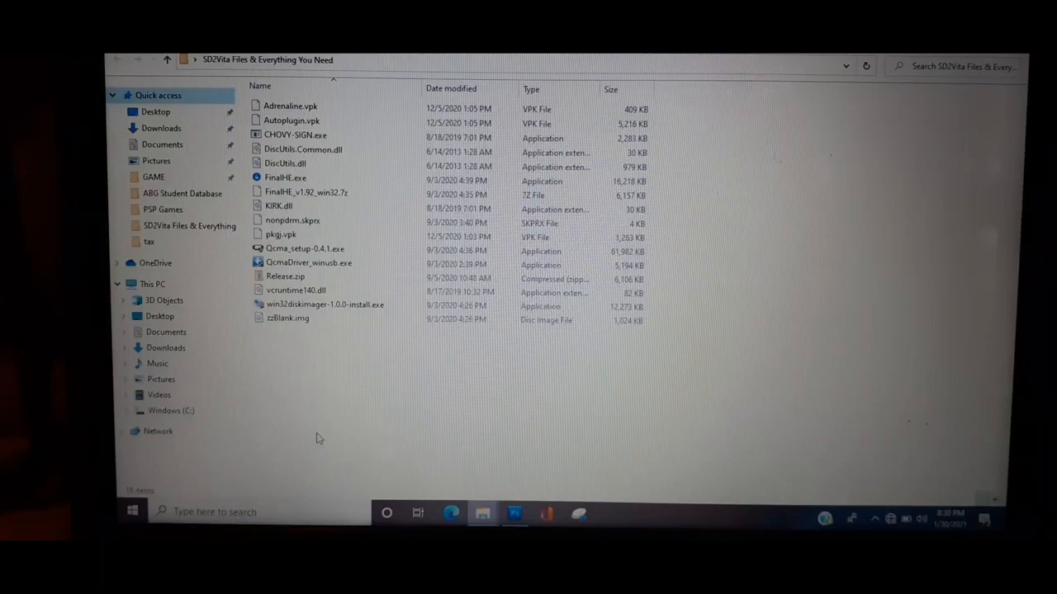
pyautogui.moveTo(291, 371)
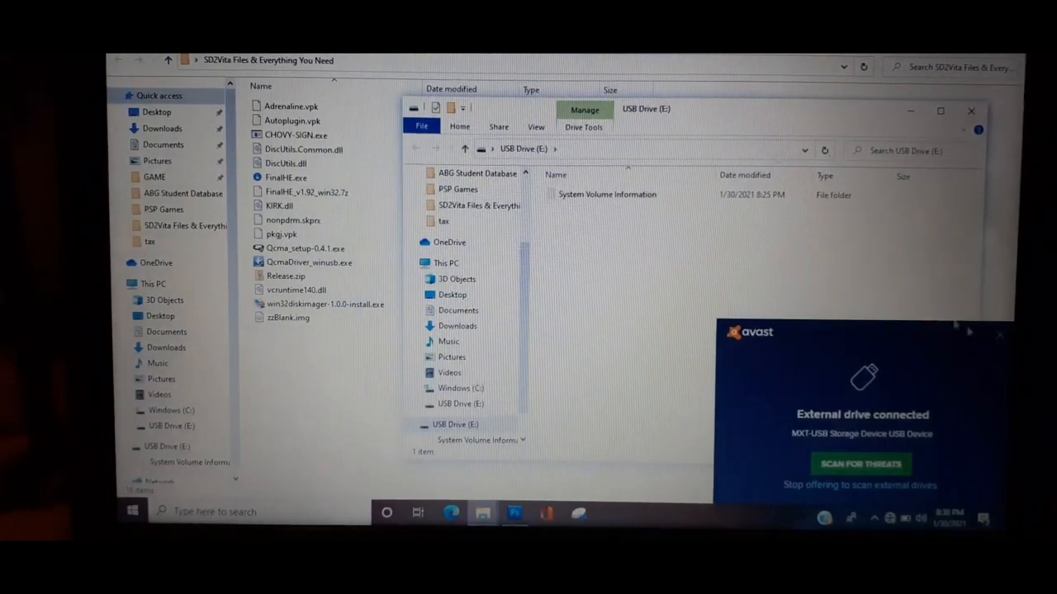
# Dismiss the Avast external-drive notice and close the USB Drive (E:) window.
pyautogui.click(999, 334)
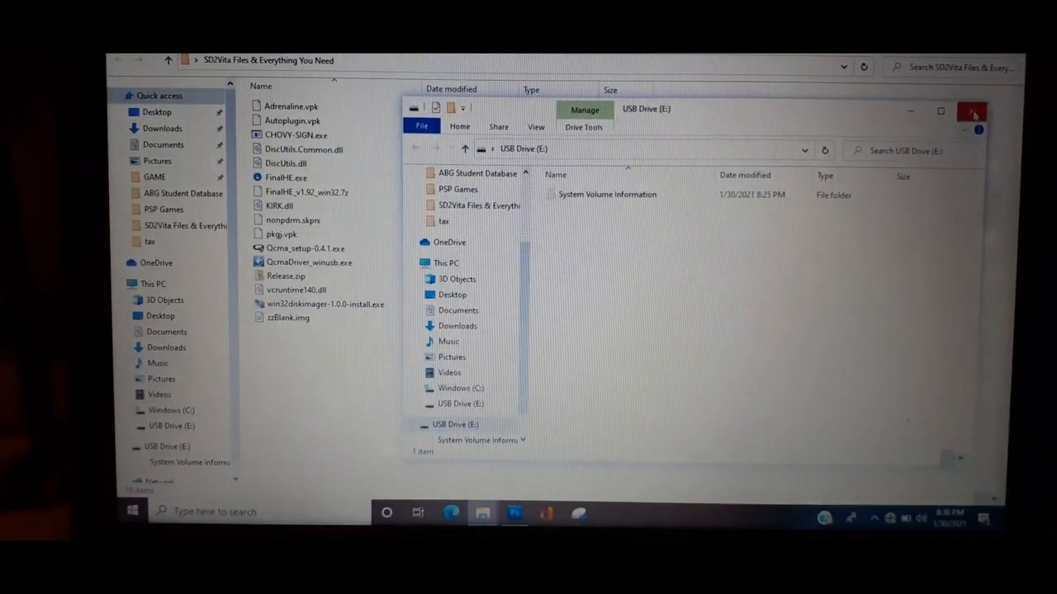
pyautogui.click(972, 111)
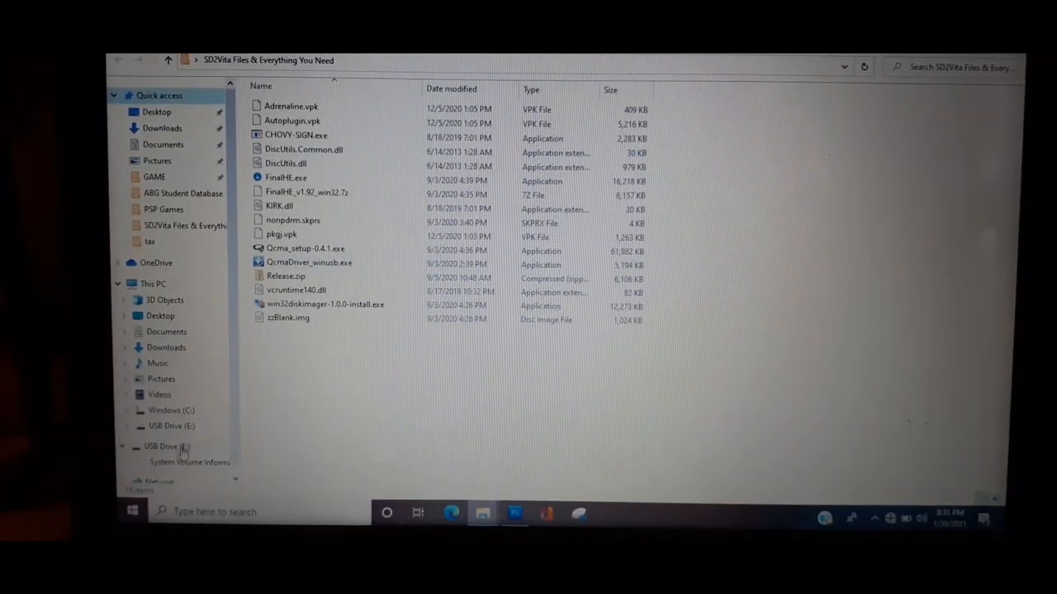
# Quick-format USB Drive (E:) as exFAT with device-default allocation, confirming the erase.
pyautogui.rightClick(165, 447)
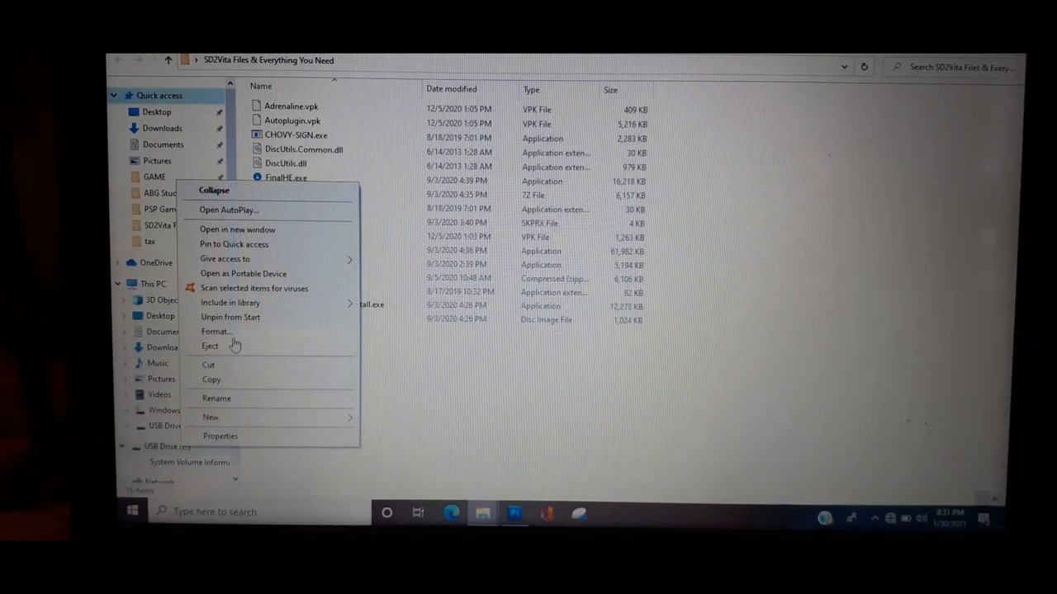
pyautogui.click(216, 331)
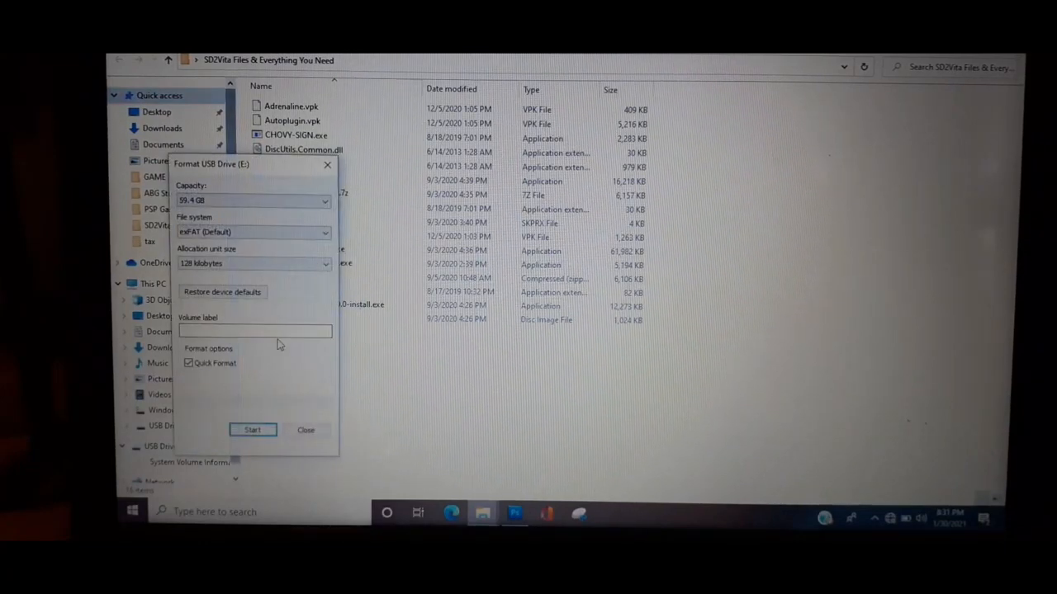
pyautogui.moveTo(248, 287)
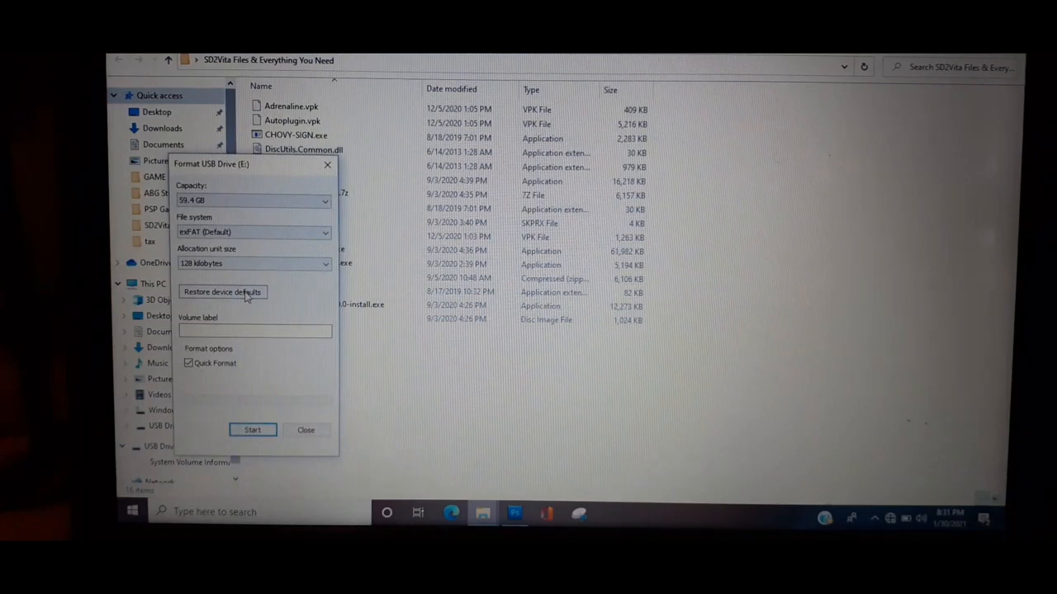
pyautogui.click(222, 291)
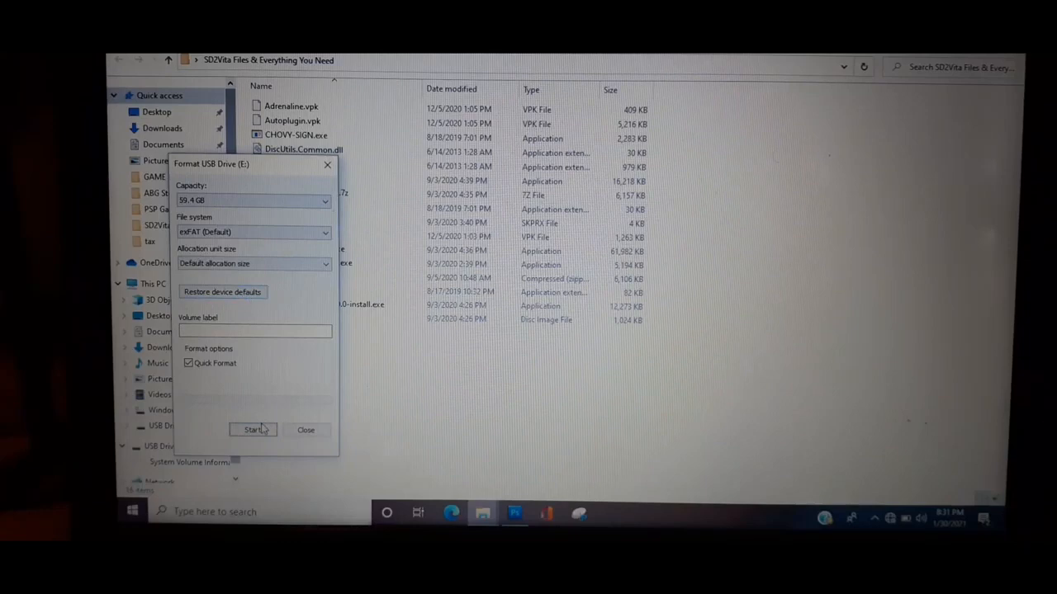
pyautogui.click(252, 429)
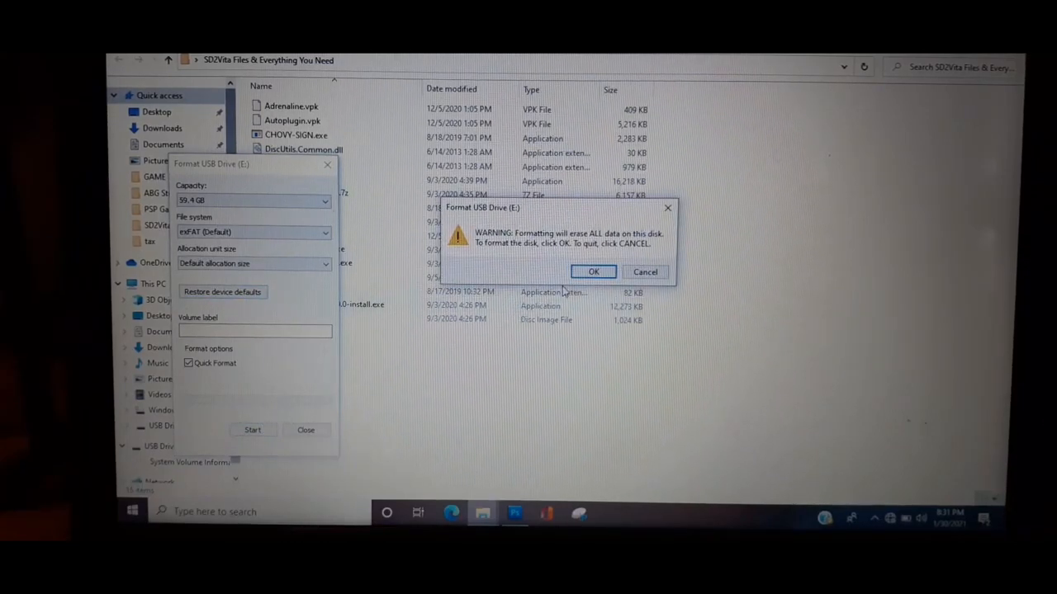
pyautogui.click(593, 272)
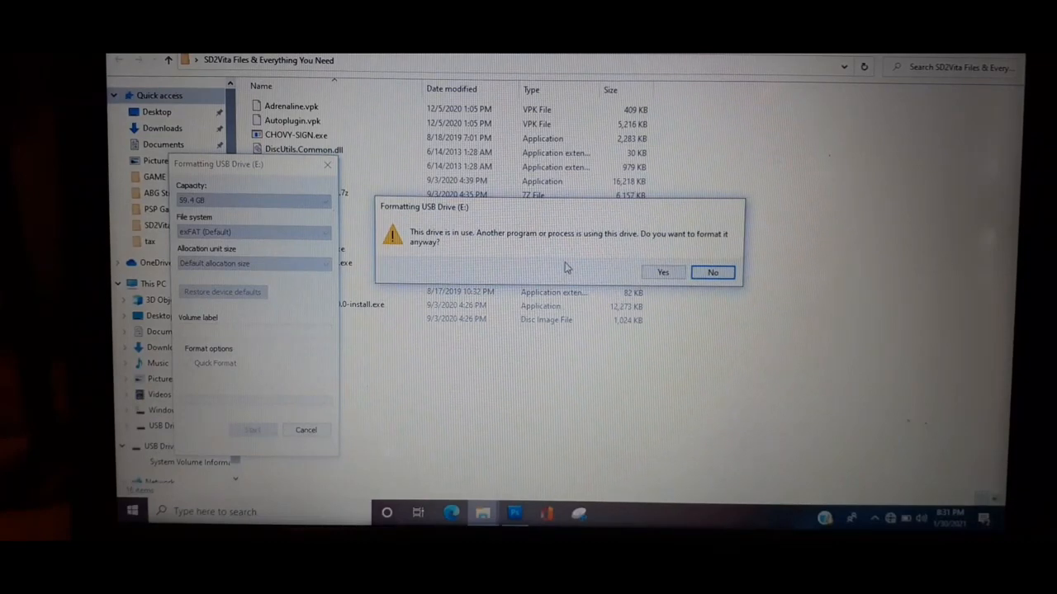
pyautogui.moveTo(634, 287)
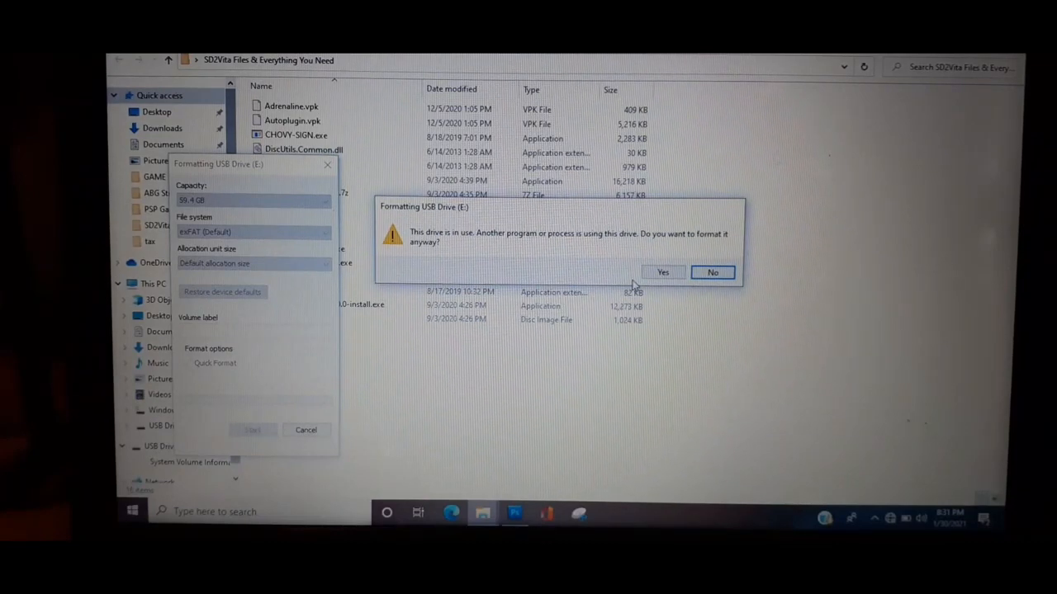
pyautogui.moveTo(651, 288)
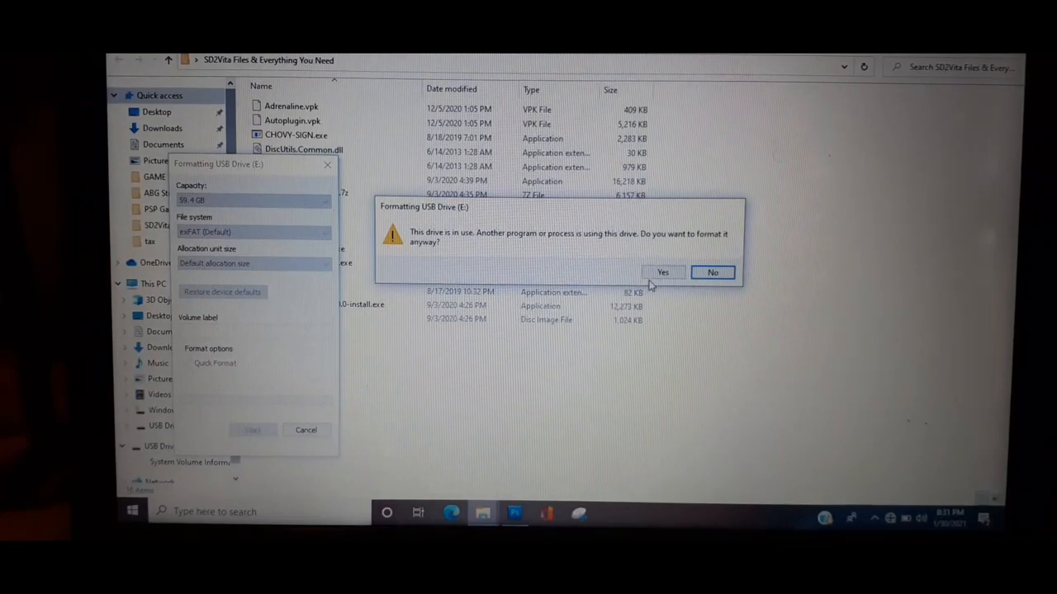
pyautogui.click(663, 272)
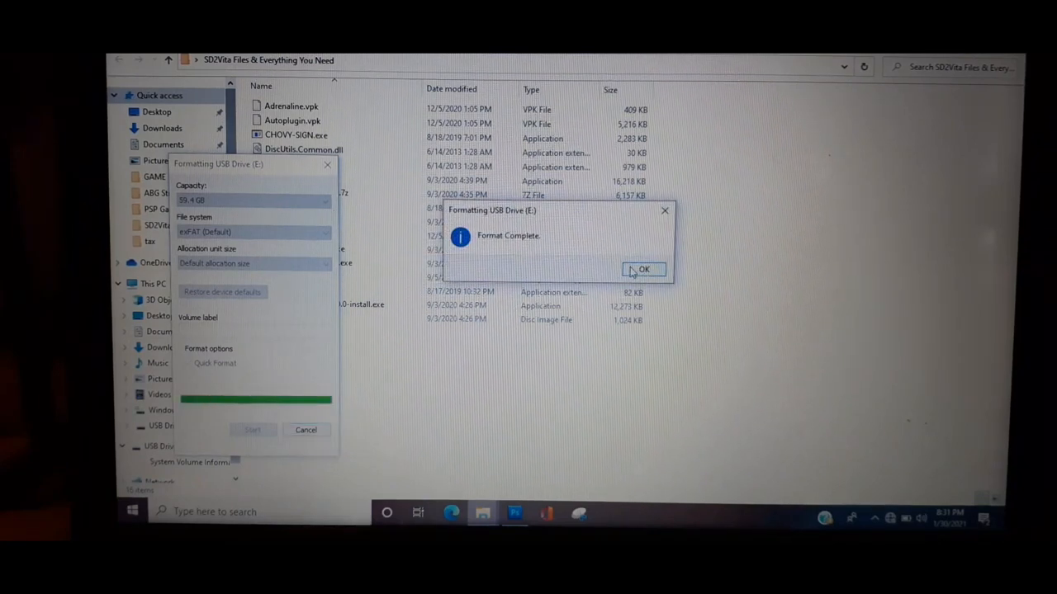
pyautogui.click(644, 270)
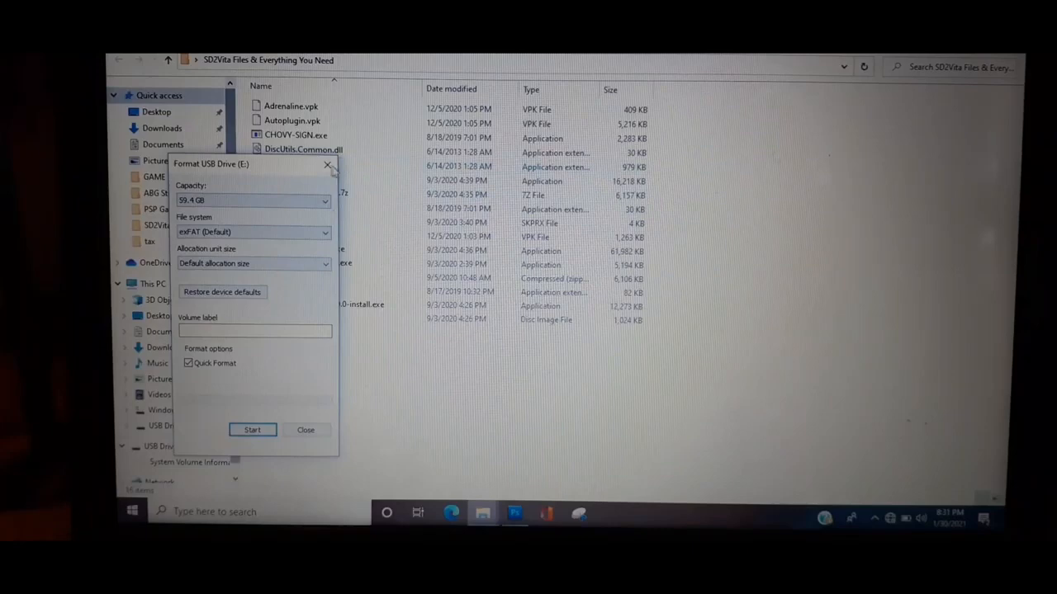
# Close the Format dialog and run win32diskimager-1.0.0-install.exe with administrator approval.
pyautogui.click(305, 429)
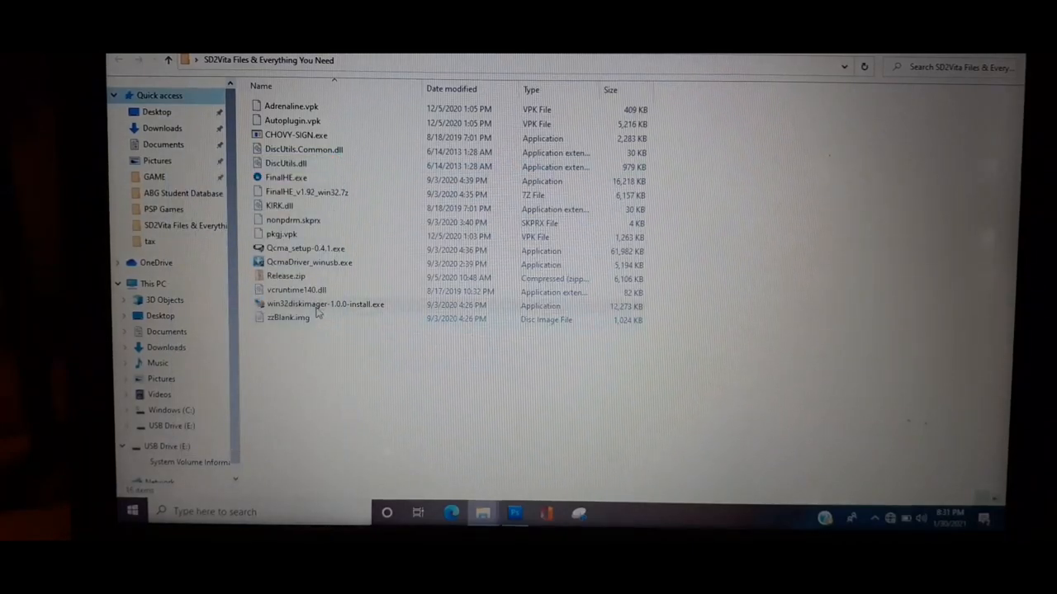
pyautogui.click(325, 304)
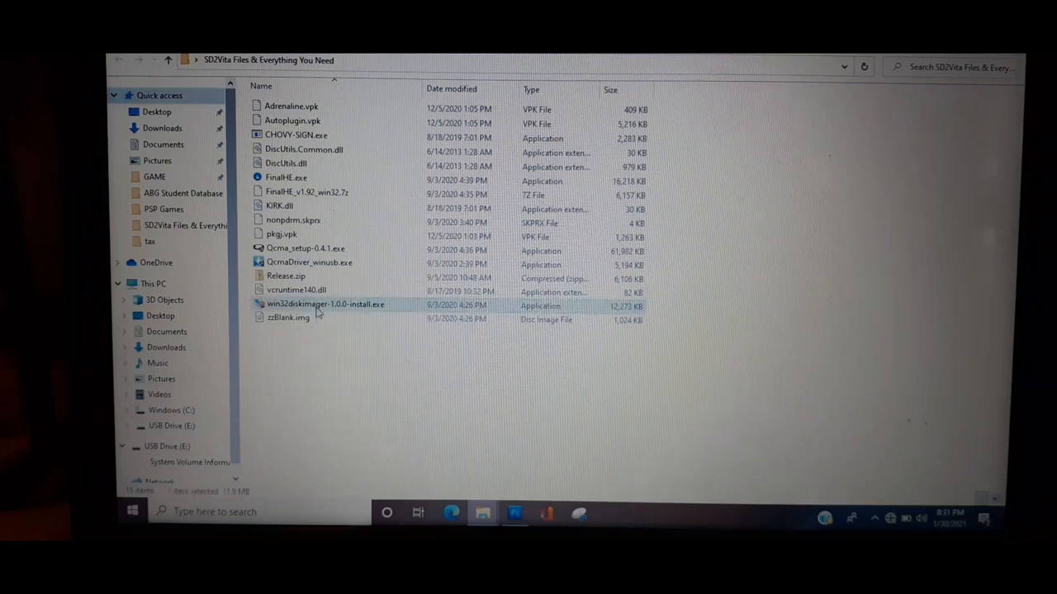
pyautogui.doubleClick(326, 304)
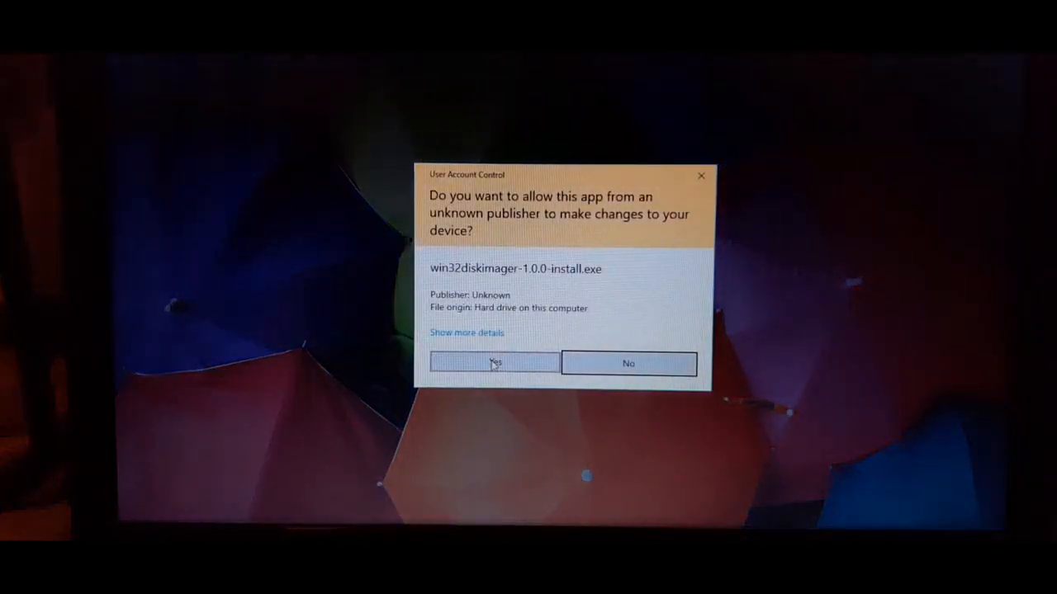
pyautogui.click(494, 363)
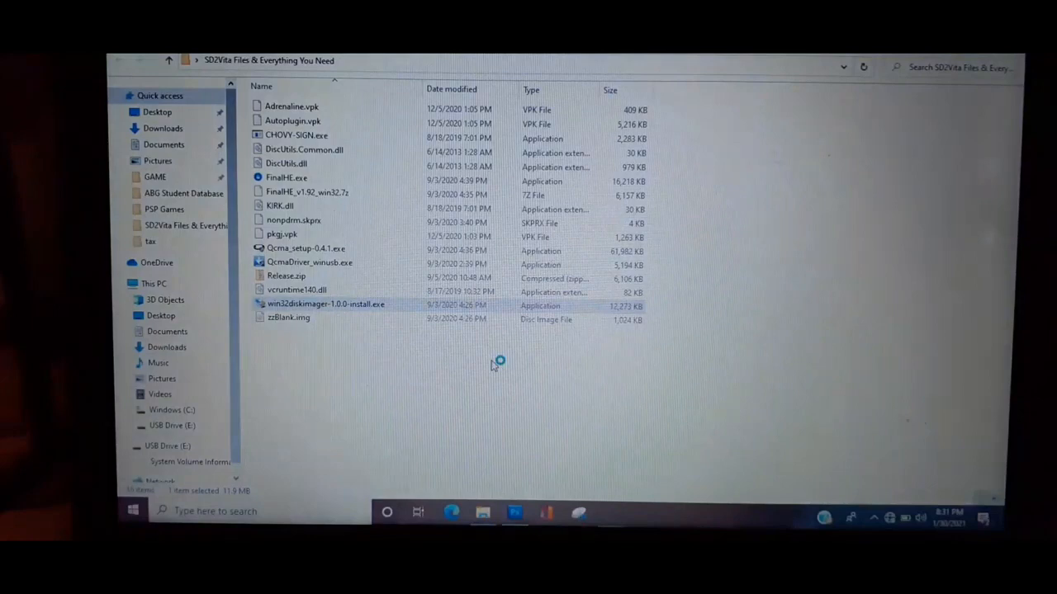
# Accept the GPL license and install Win32DiskImager with no desktop shortcut.
pyautogui.doubleClick(325, 303)
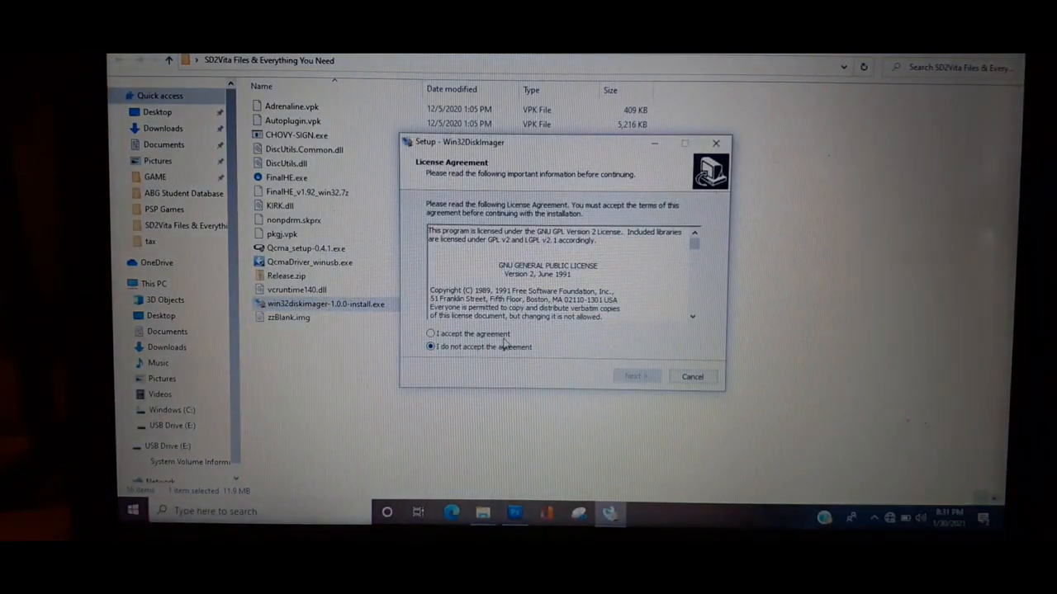
pyautogui.click(430, 333)
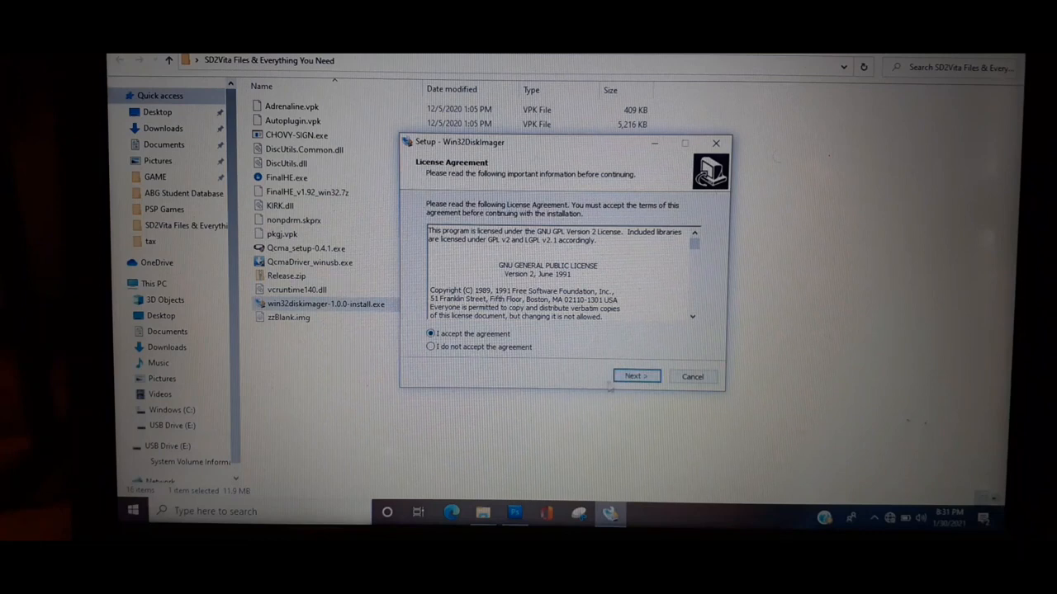
pyautogui.click(636, 376)
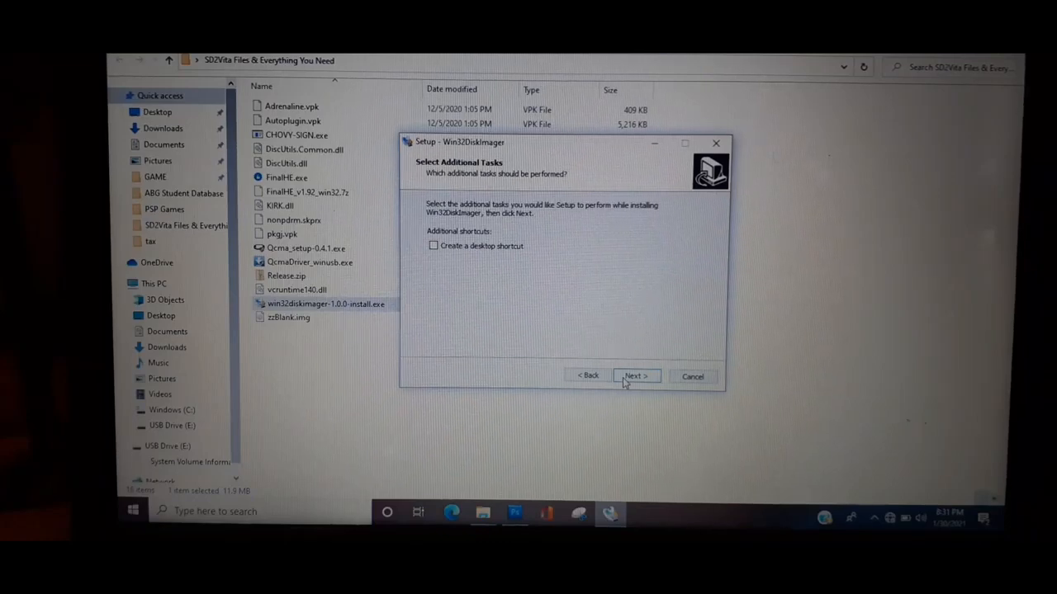
pyautogui.click(635, 376)
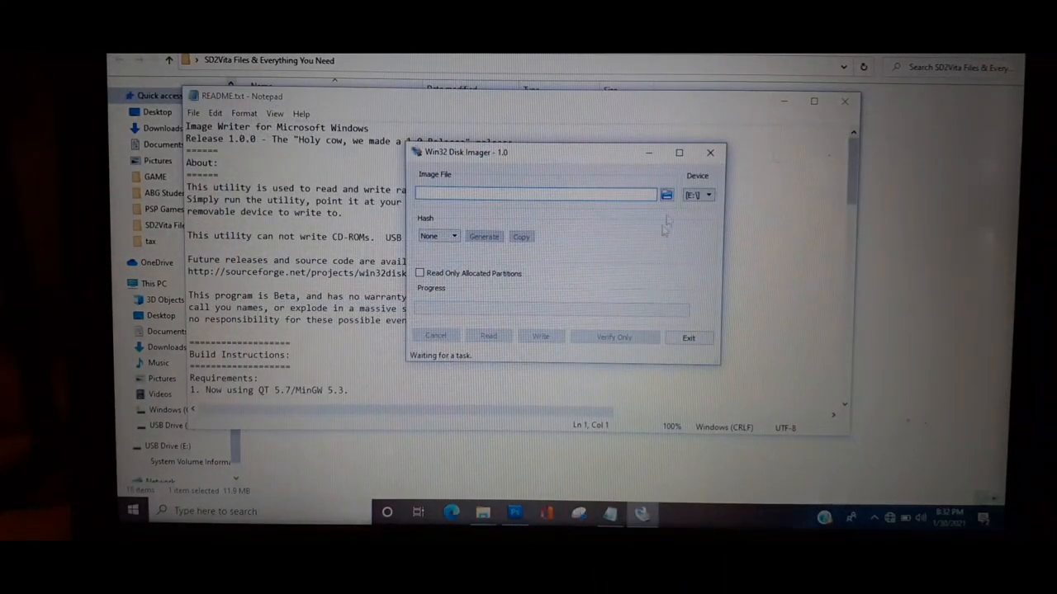
# Close the Win32DiskImager README Notepad window.
pyautogui.click(710, 153)
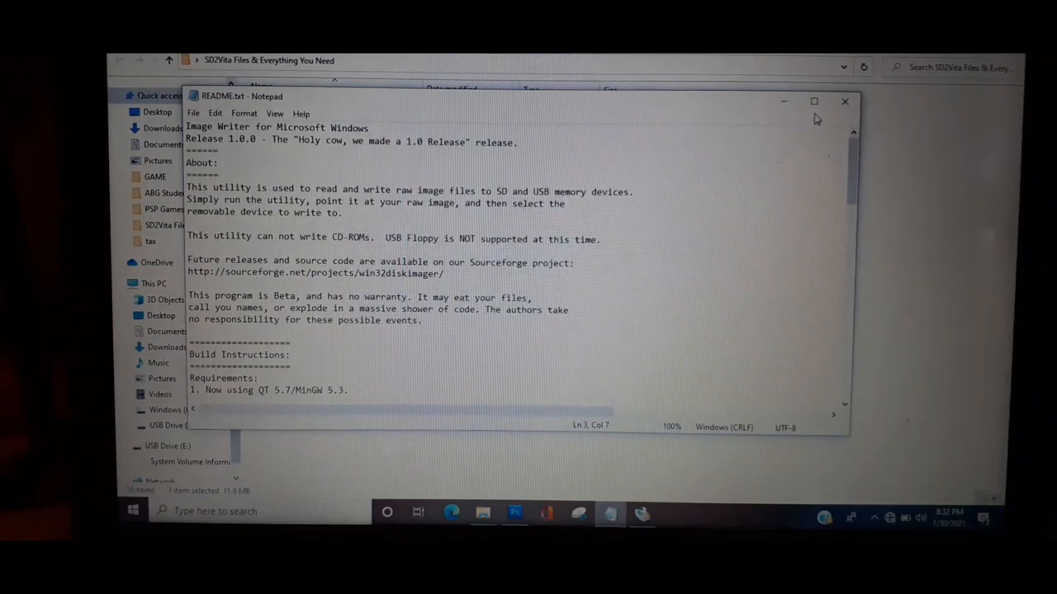
pyautogui.moveTo(844, 102)
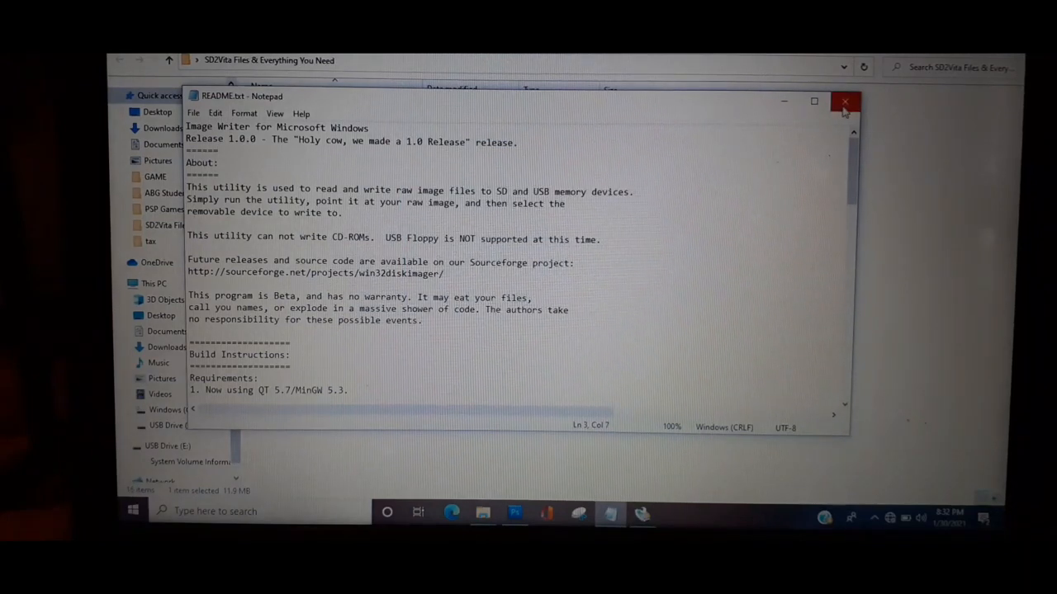
pyautogui.click(845, 102)
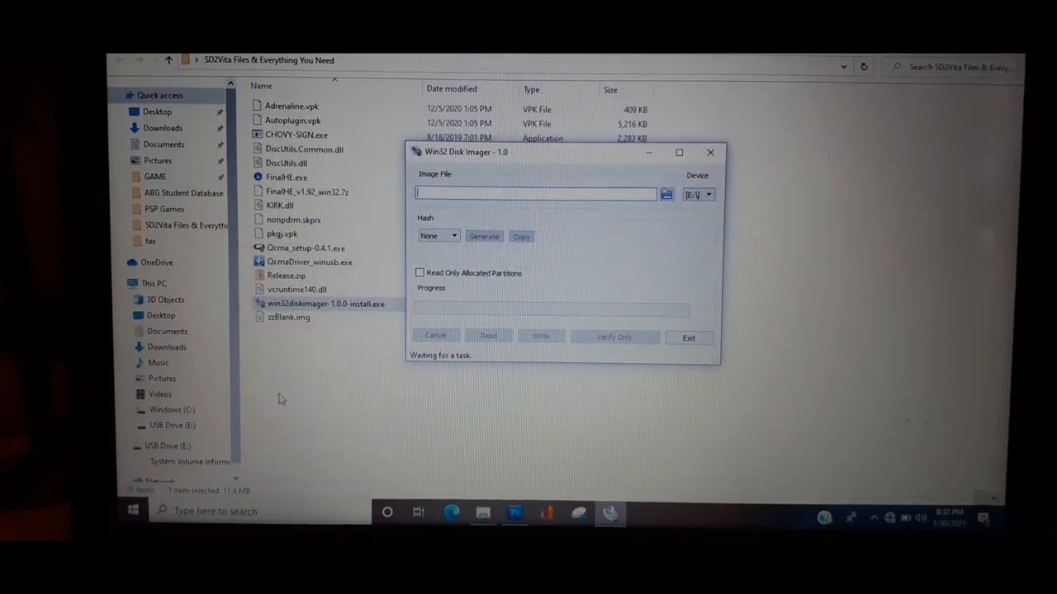
pyautogui.moveTo(376, 328)
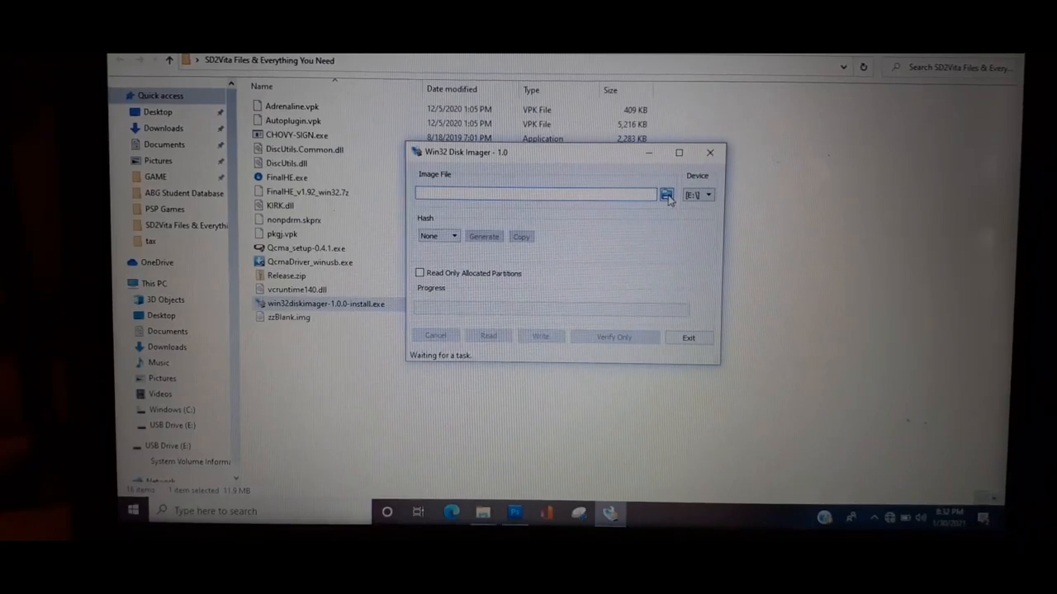
# Choose zzBlank.img from Desktop > SD2Vita Files as the image file.
pyautogui.click(667, 194)
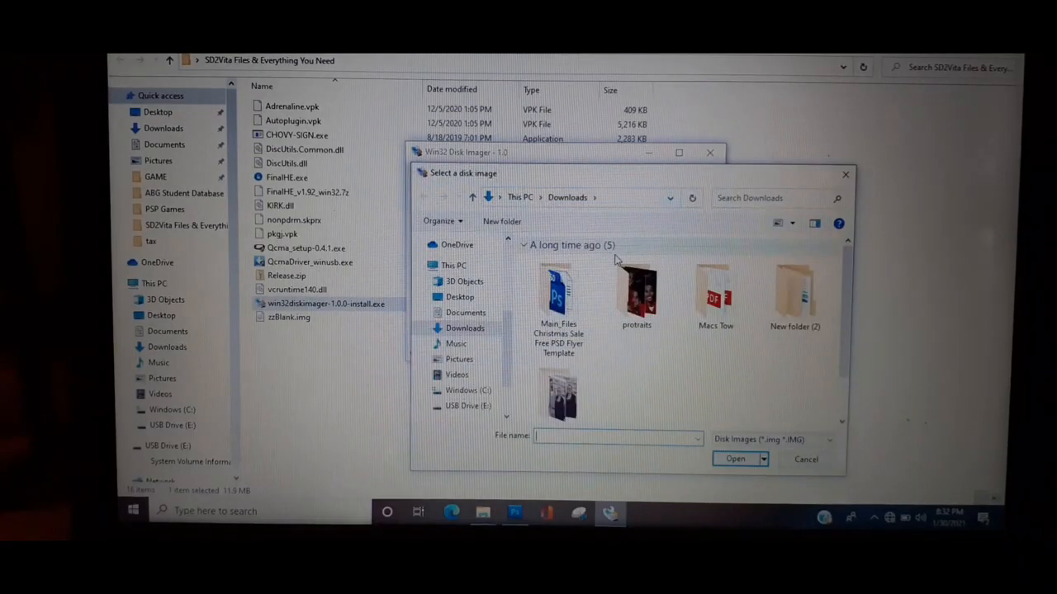
pyautogui.click(459, 296)
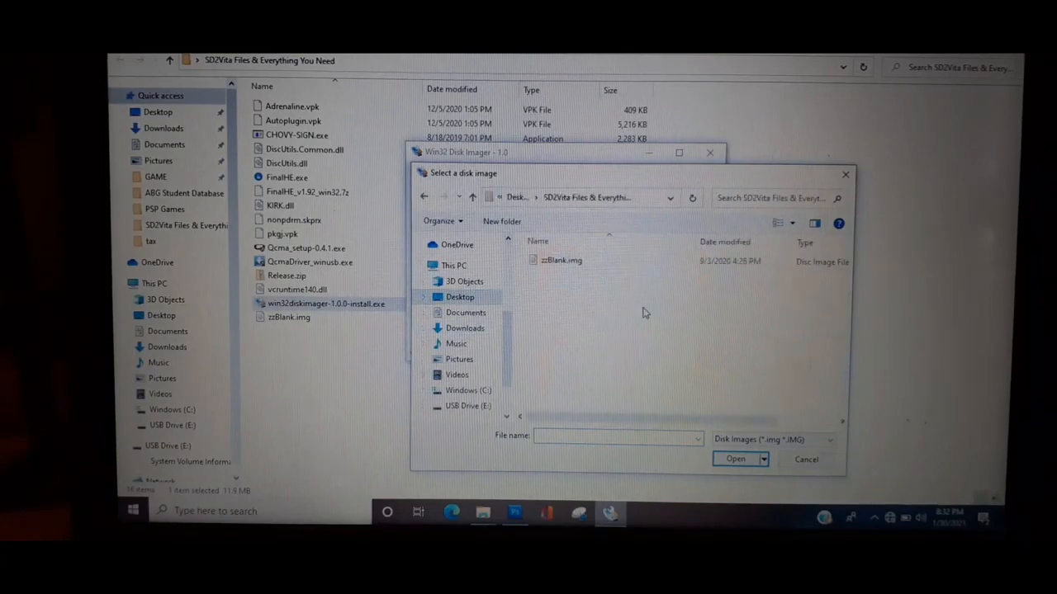
pyautogui.click(562, 260)
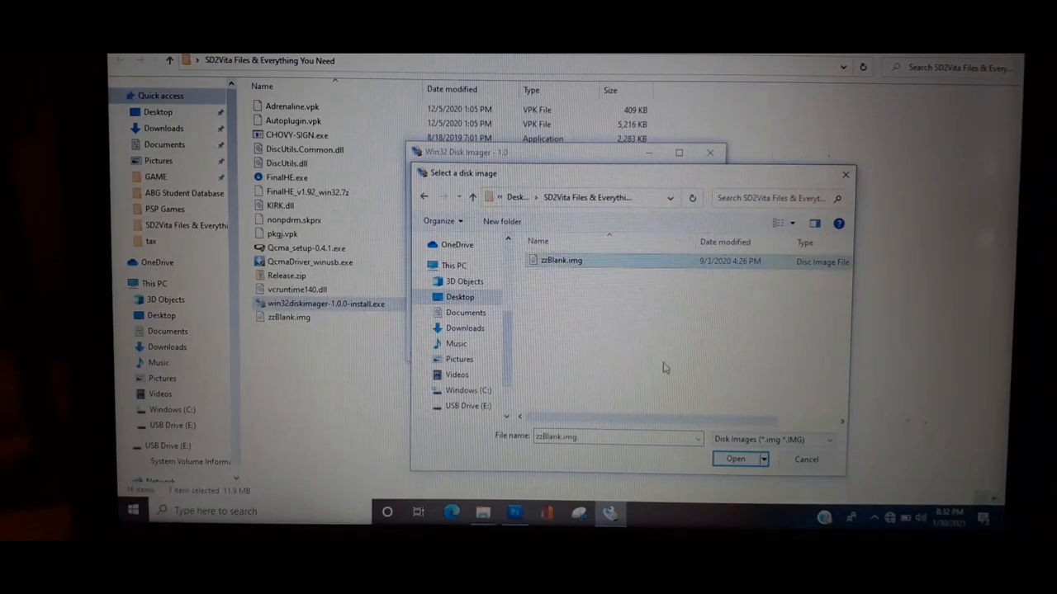
pyautogui.click(734, 459)
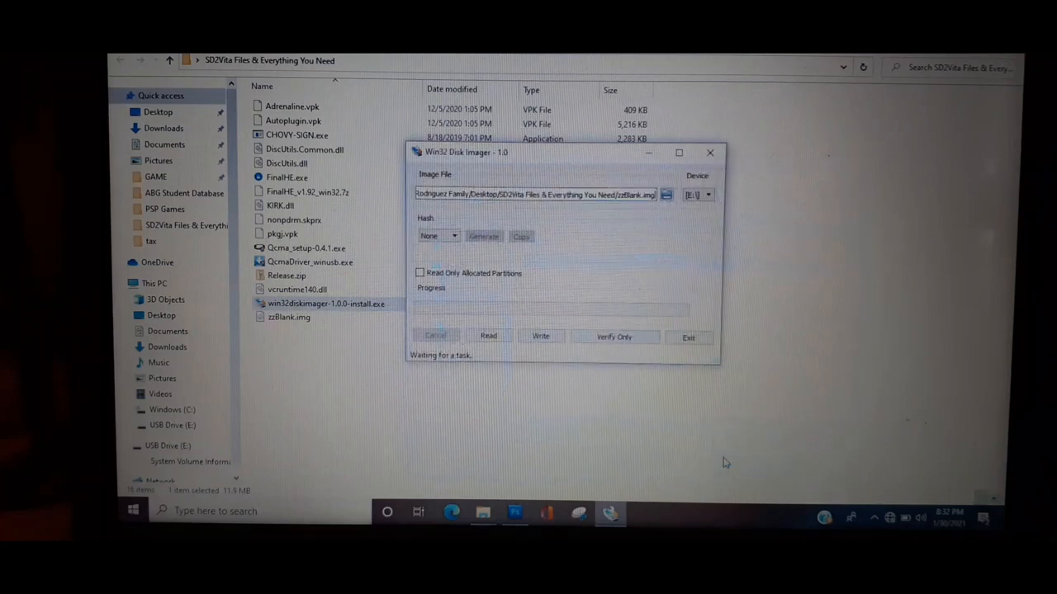
pyautogui.moveTo(561, 353)
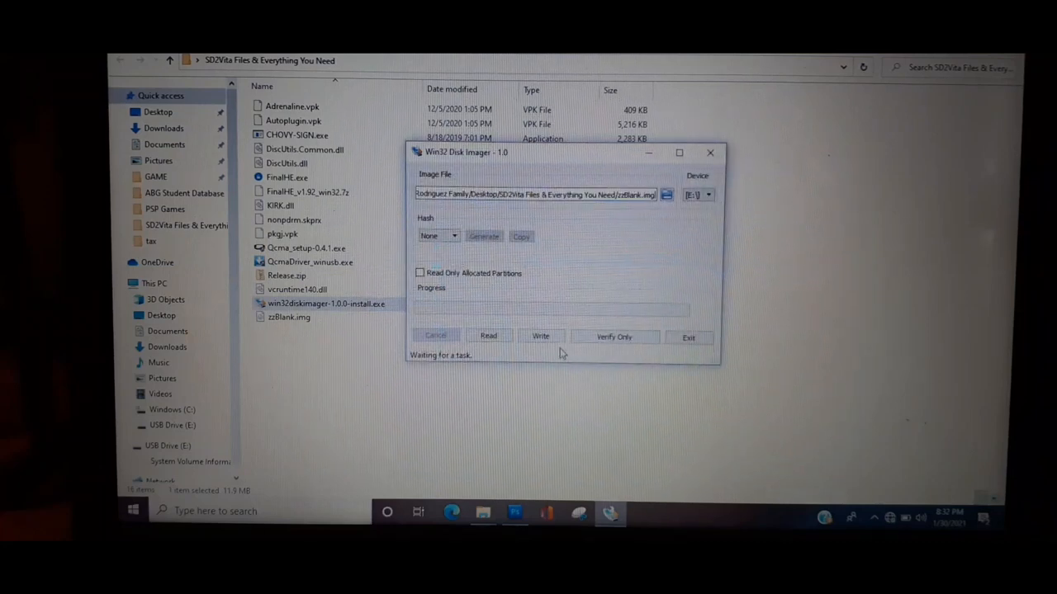
# Write the image to drive E:, confirming the overwrite and the success message.
pyautogui.click(540, 336)
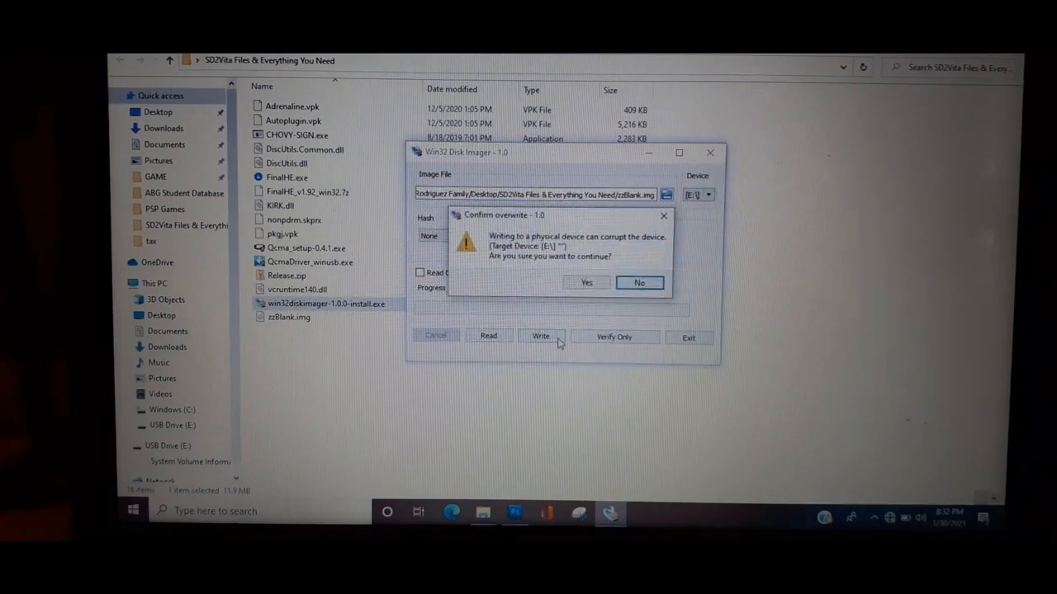
pyautogui.moveTo(586, 280)
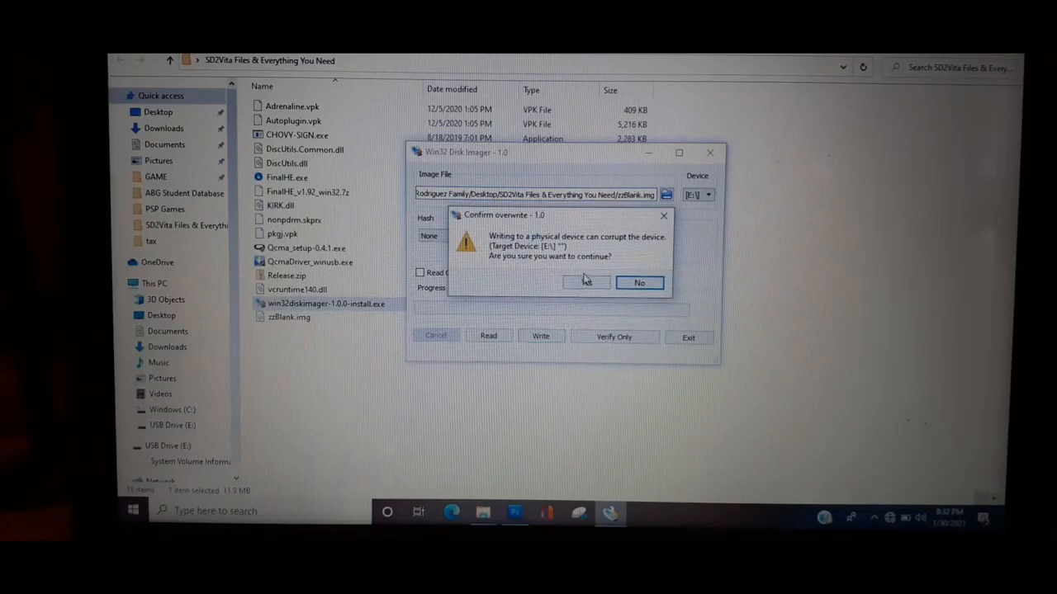
pyautogui.click(587, 283)
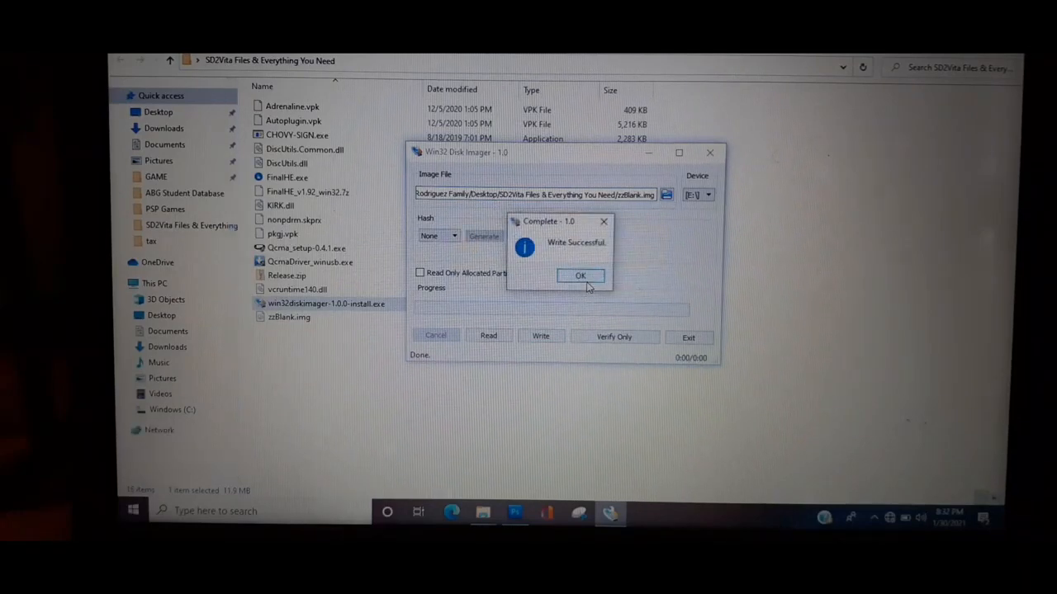
pyautogui.click(580, 274)
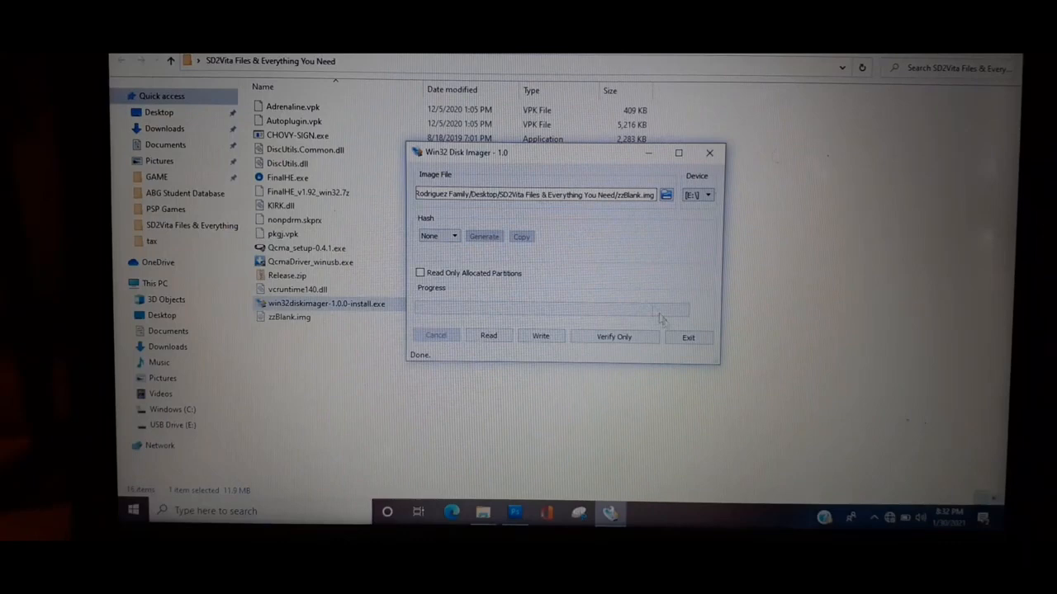
# Exit Disk Imager and open Format for drive E: with device defaults restored.
pyautogui.click(687, 337)
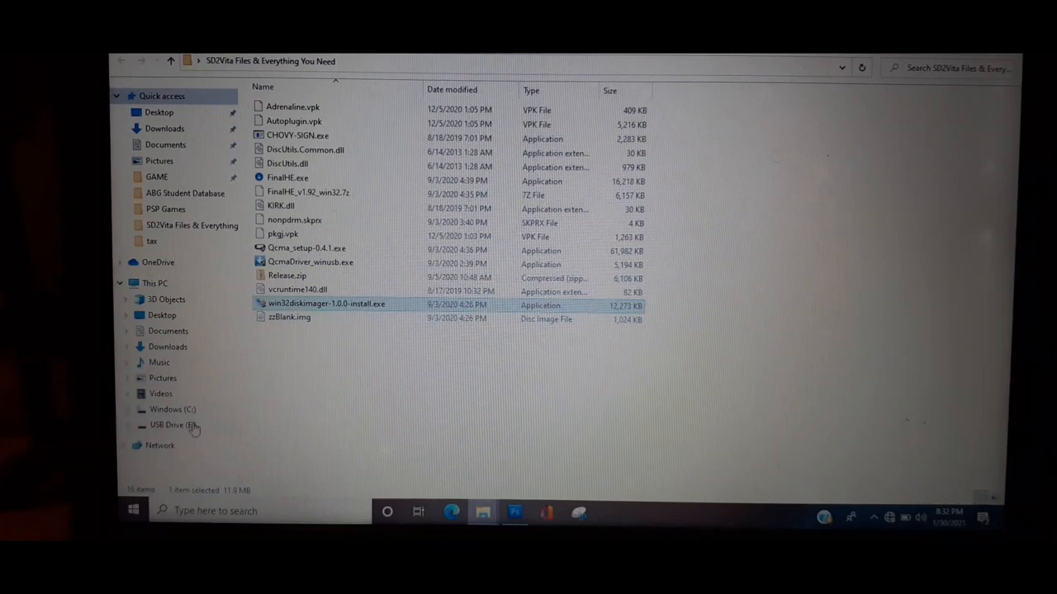
pyautogui.click(172, 424)
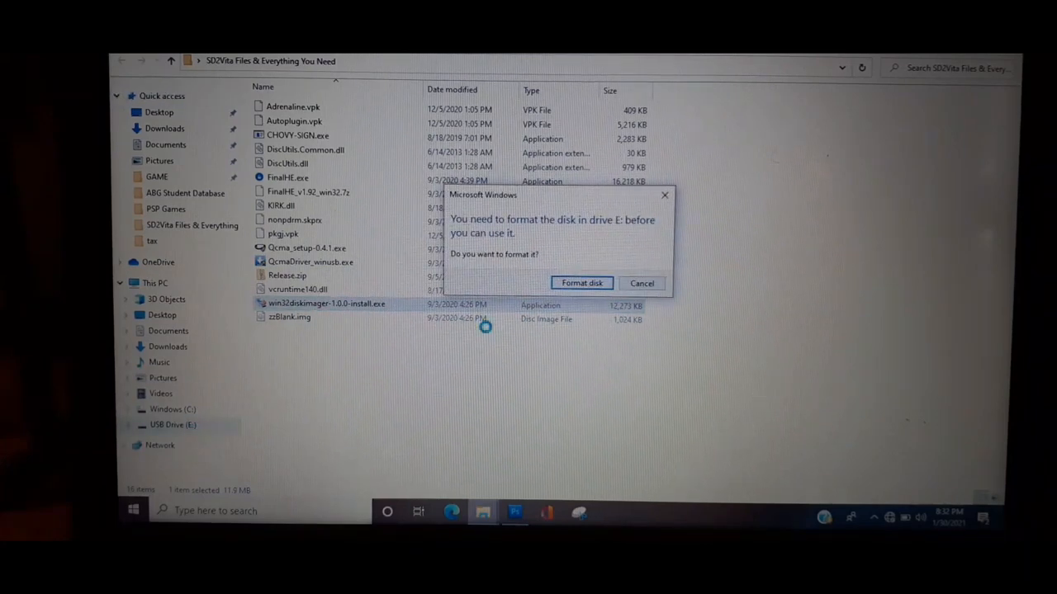
pyautogui.click(641, 284)
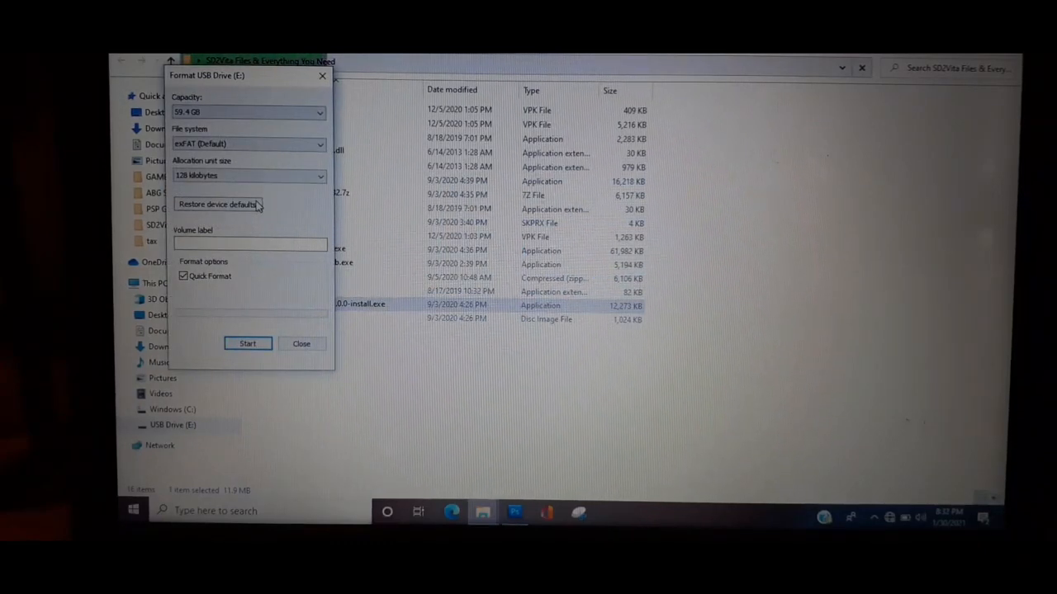
pyautogui.click(218, 204)
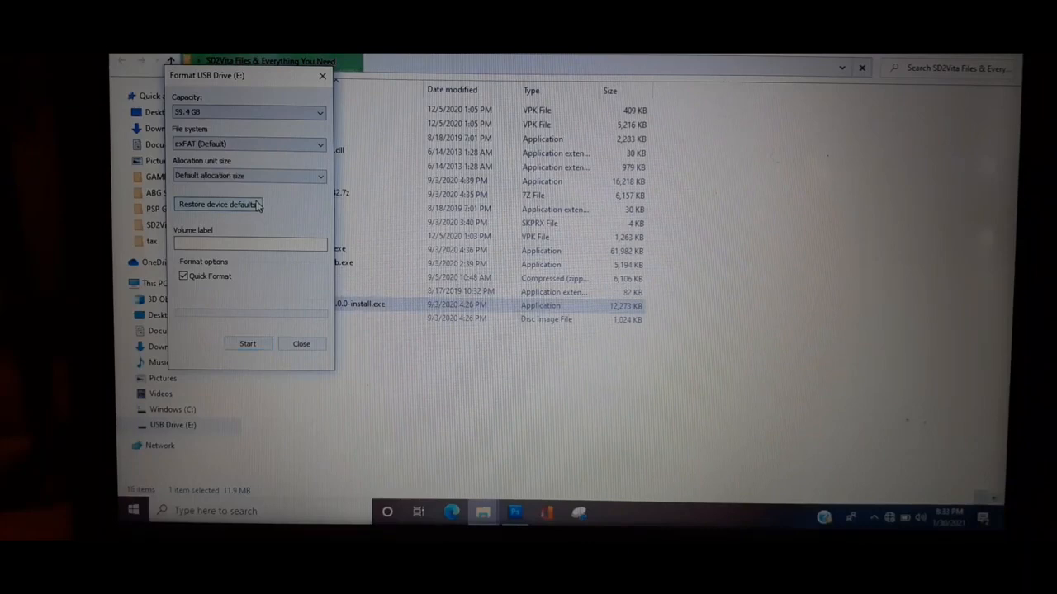
pyautogui.click(250, 244)
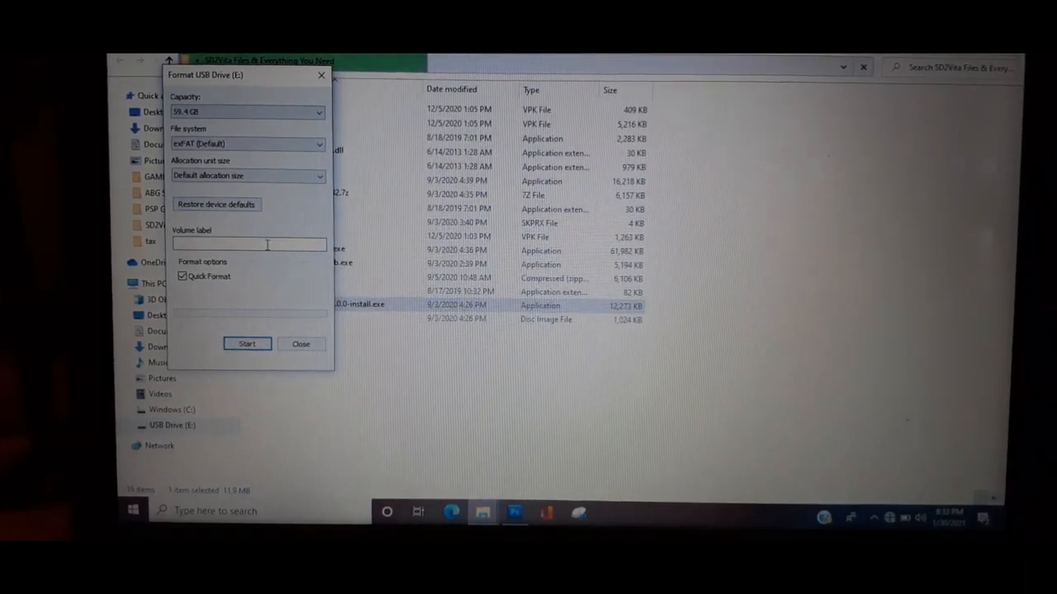
# Label the volume 'Vita 64gb', format it, and close the Format window.
pyautogui.write('Vita')
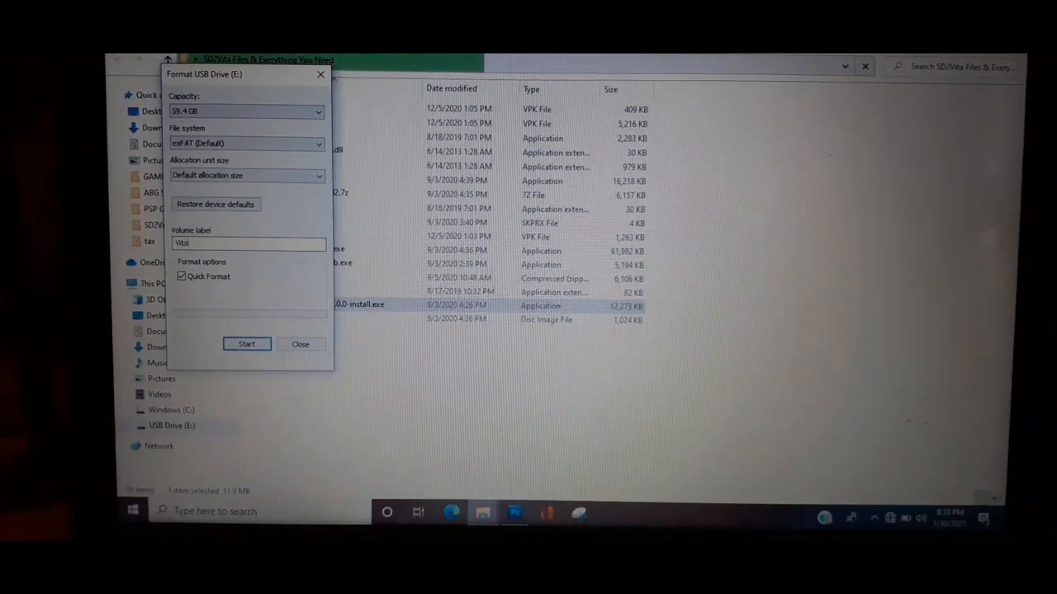
pyautogui.write('64g')
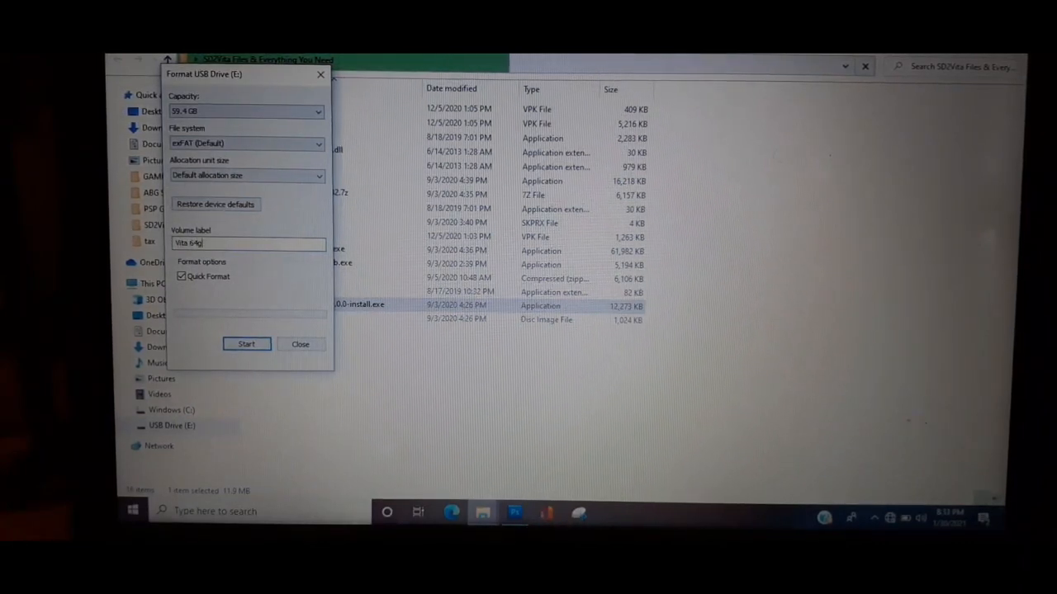
pyautogui.write('b')
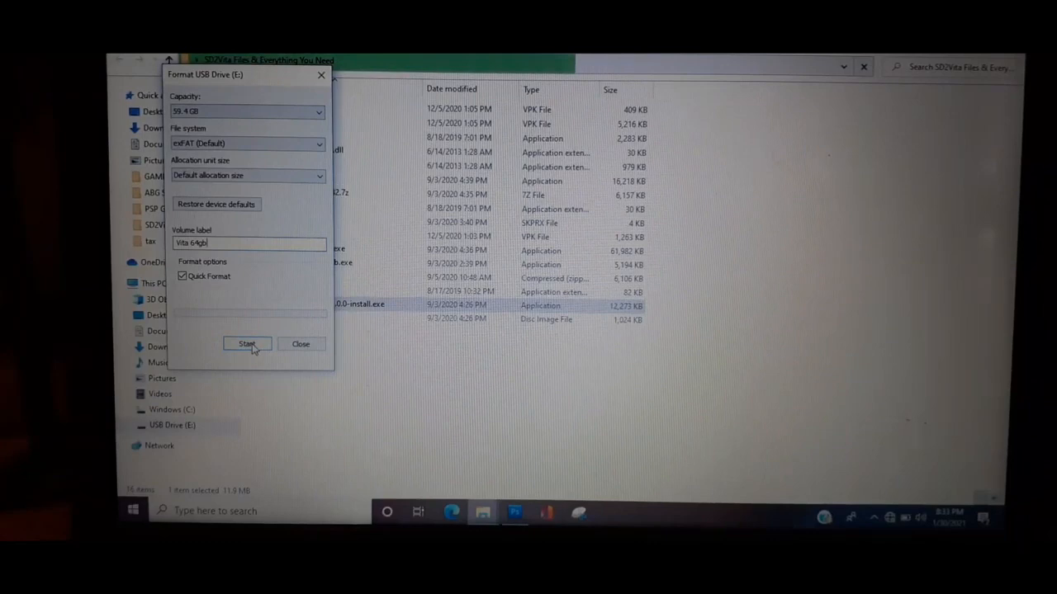
pyautogui.click(247, 344)
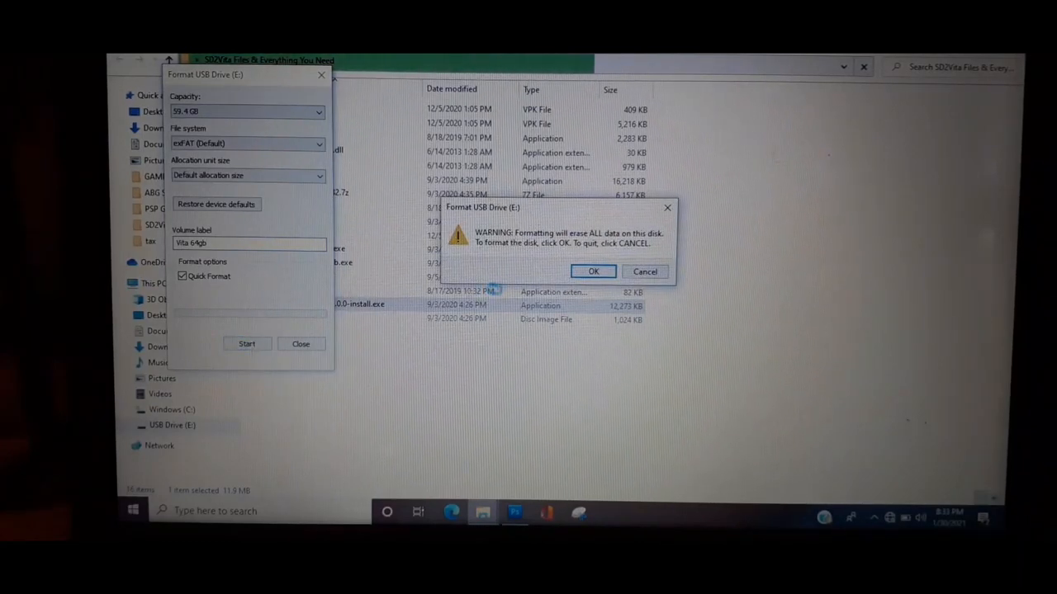
pyautogui.click(593, 272)
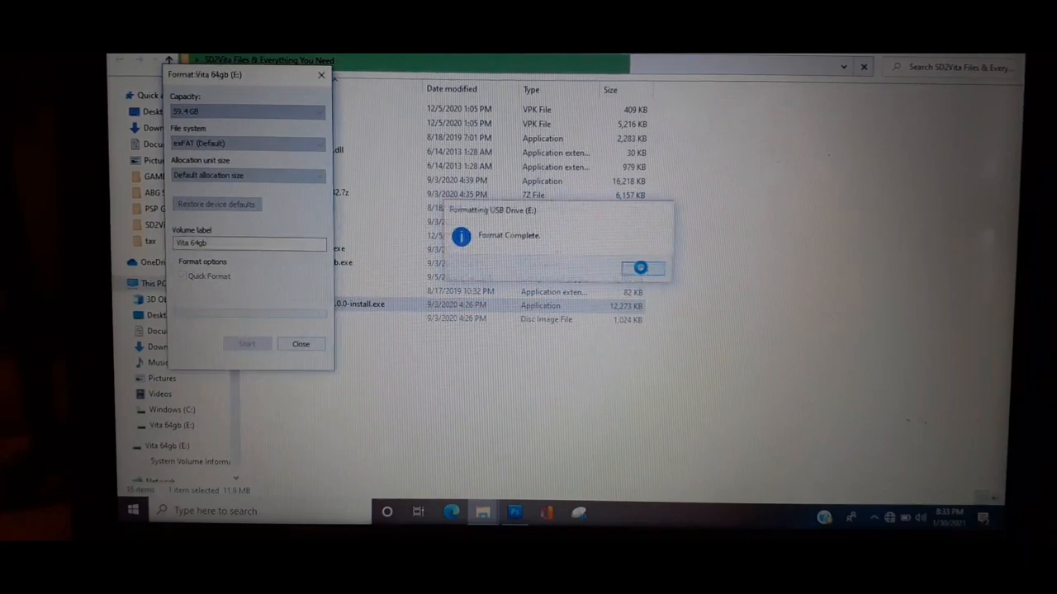
pyautogui.click(640, 269)
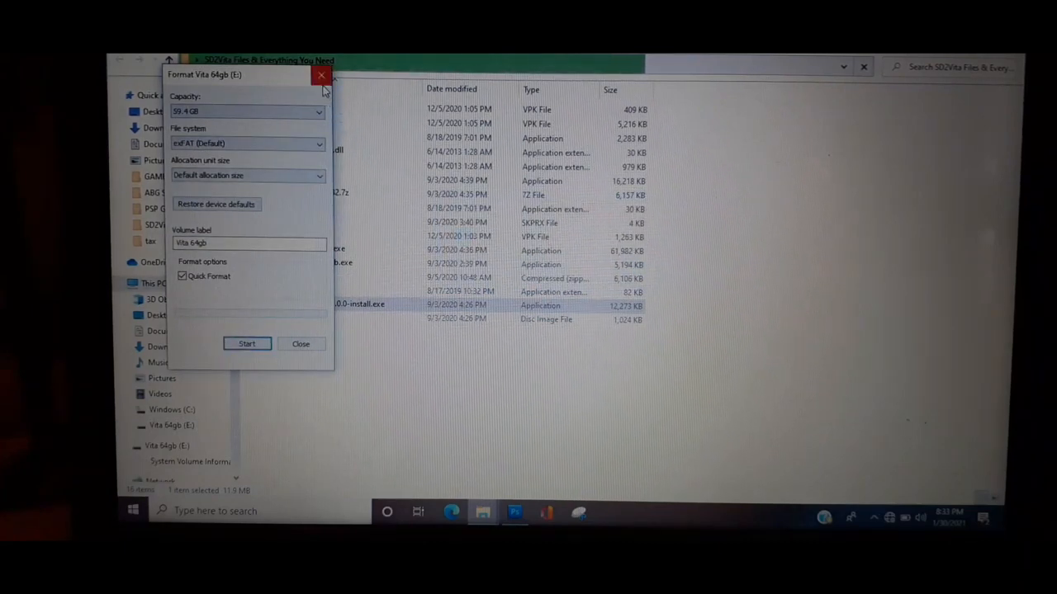
pyautogui.click(301, 343)
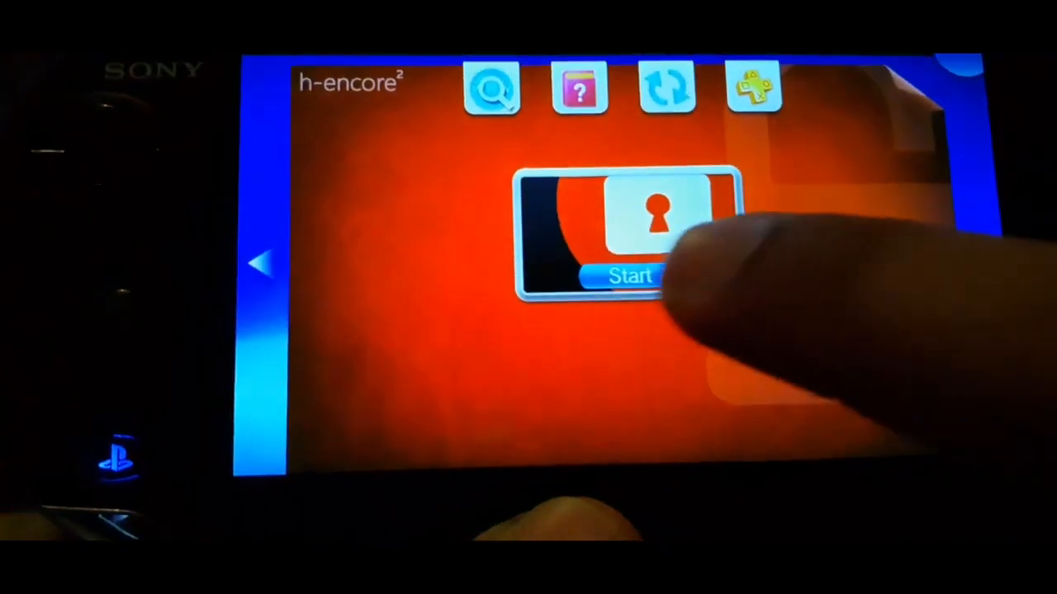
# Start the h-encore² exploit, then launch VitaShell from the home screen.
pyautogui.click(628, 276)
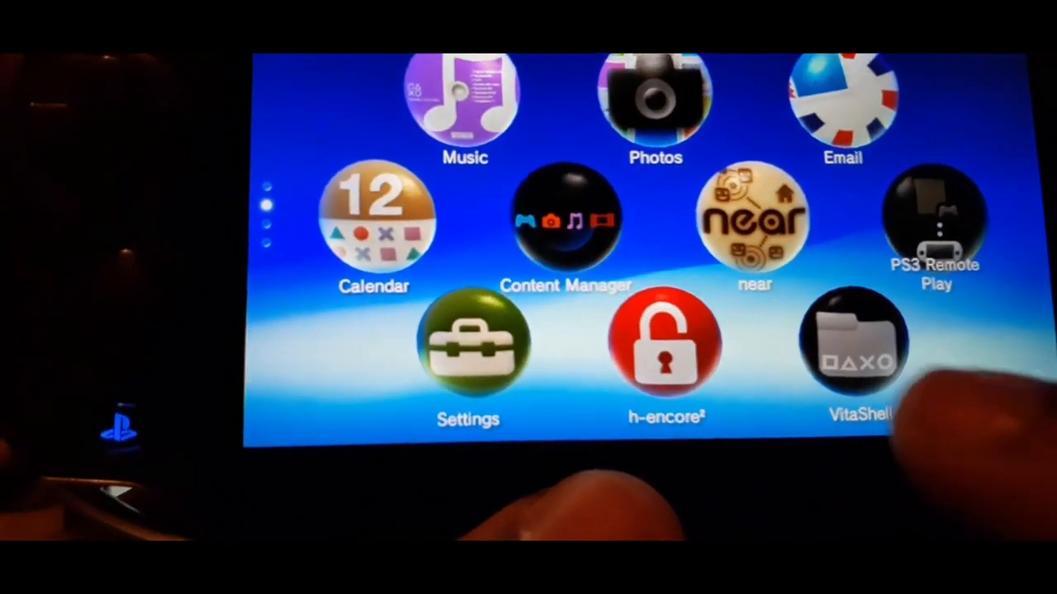
pyautogui.click(858, 347)
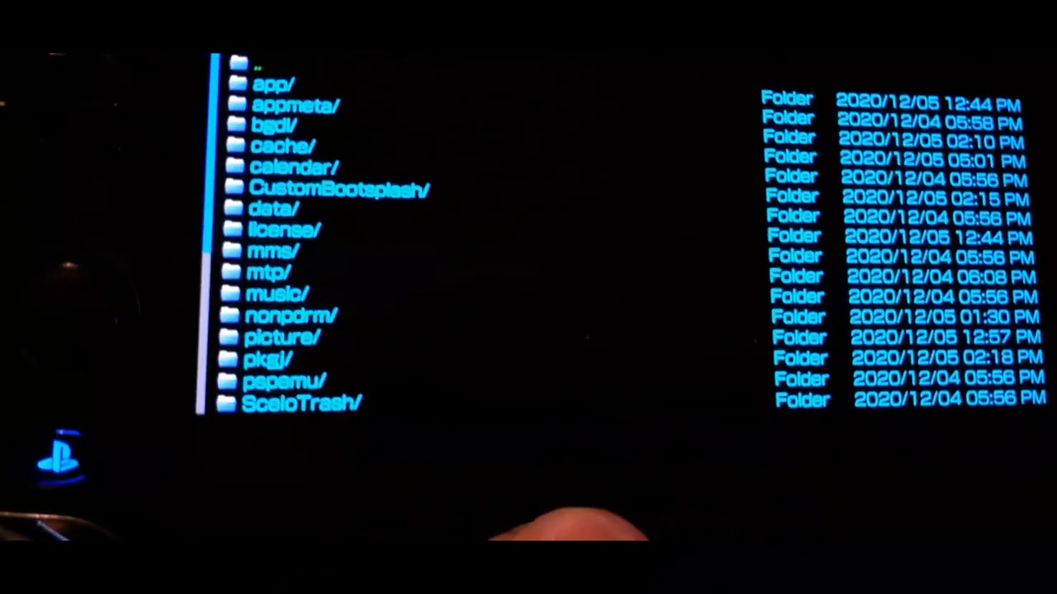